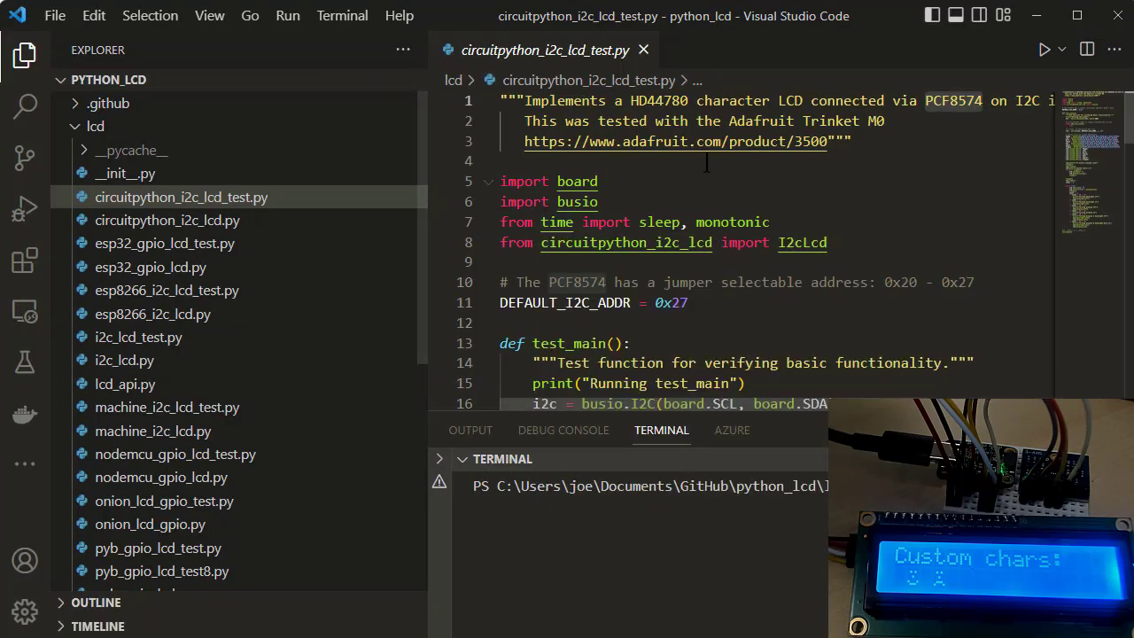
mouse_move(735, 221)
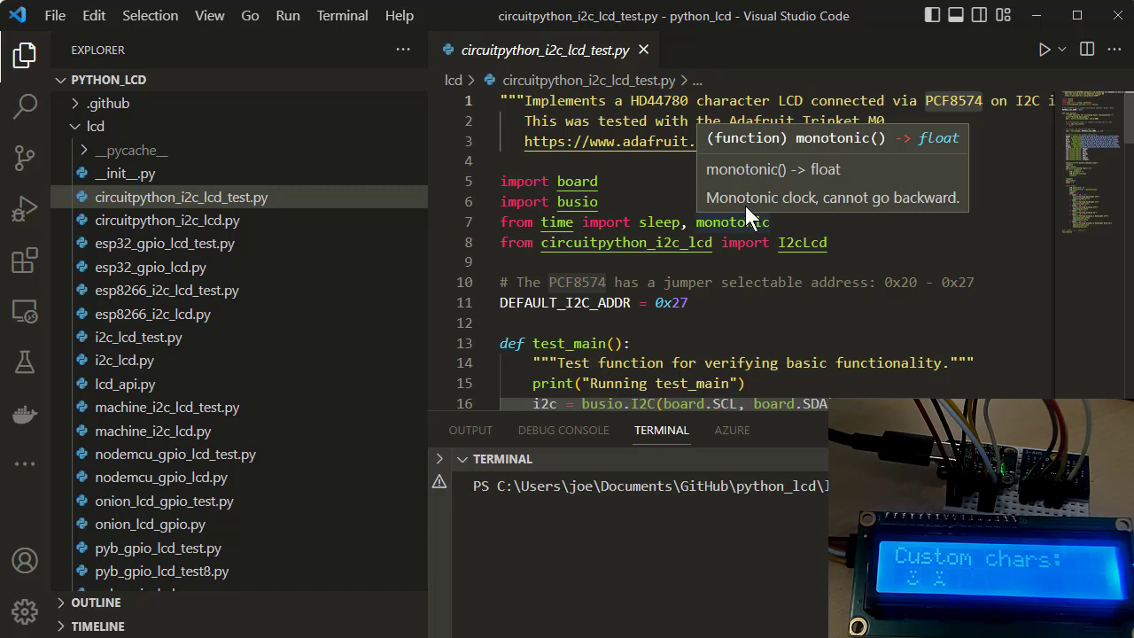
mouse_move(934, 111)
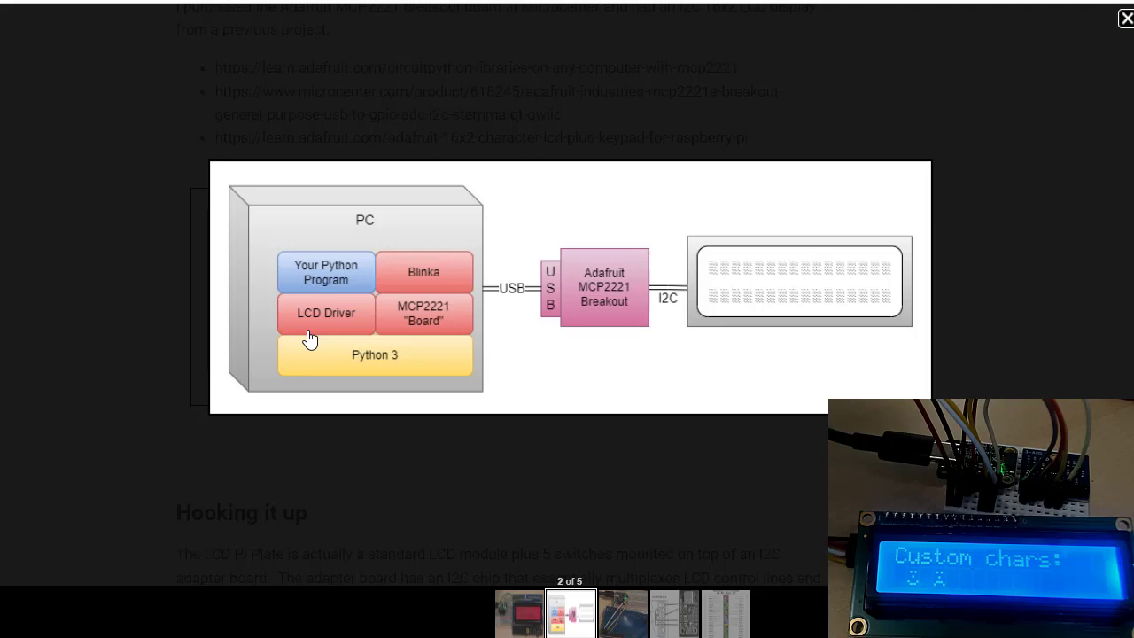
mouse_move(580, 377)
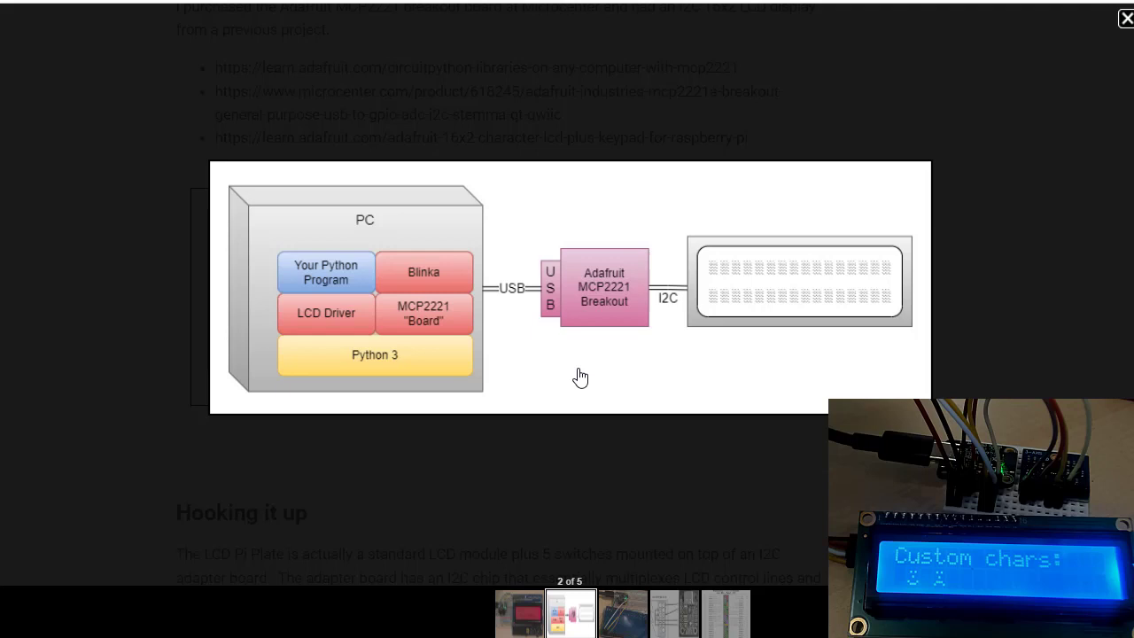
mouse_move(598, 316)
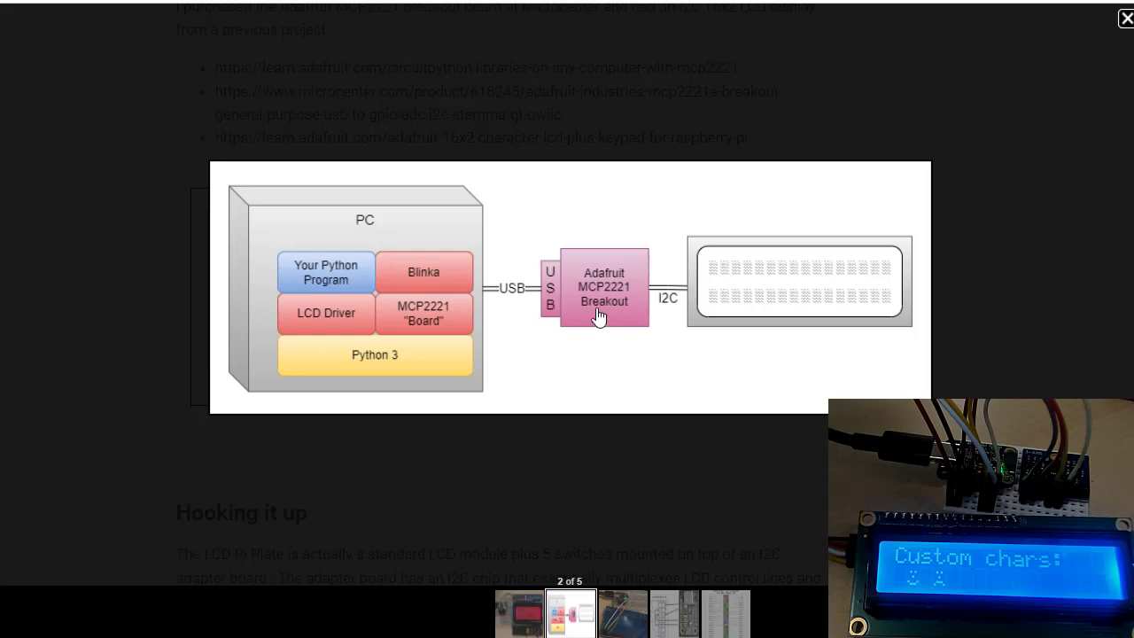
mouse_move(642, 349)
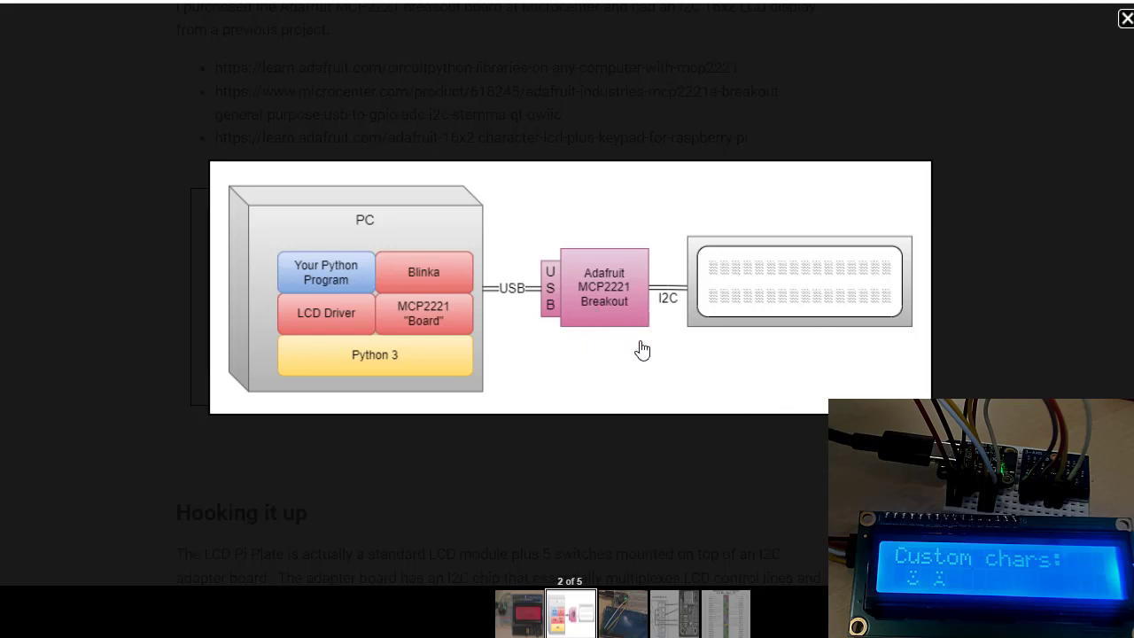
mouse_move(345, 606)
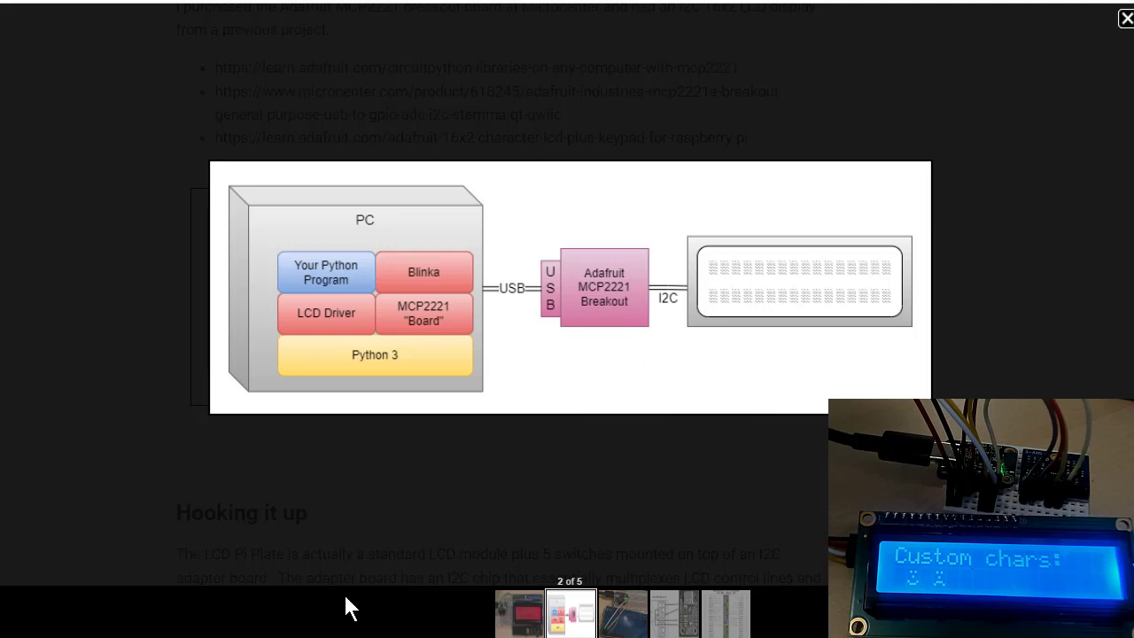
mouse_move(345, 584)
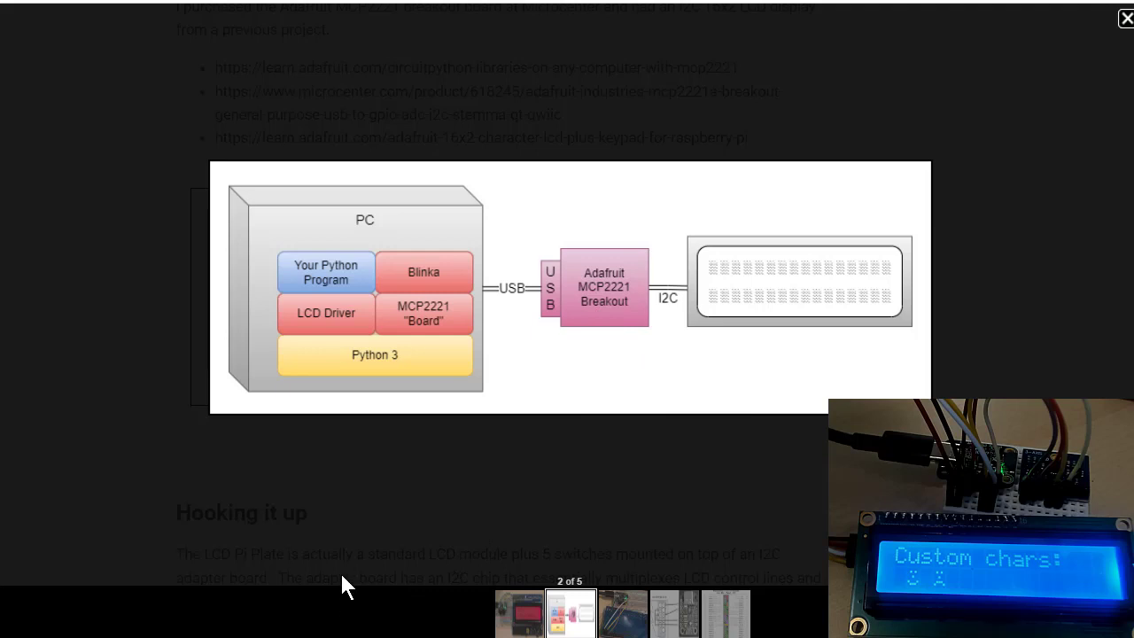
mouse_move(310, 585)
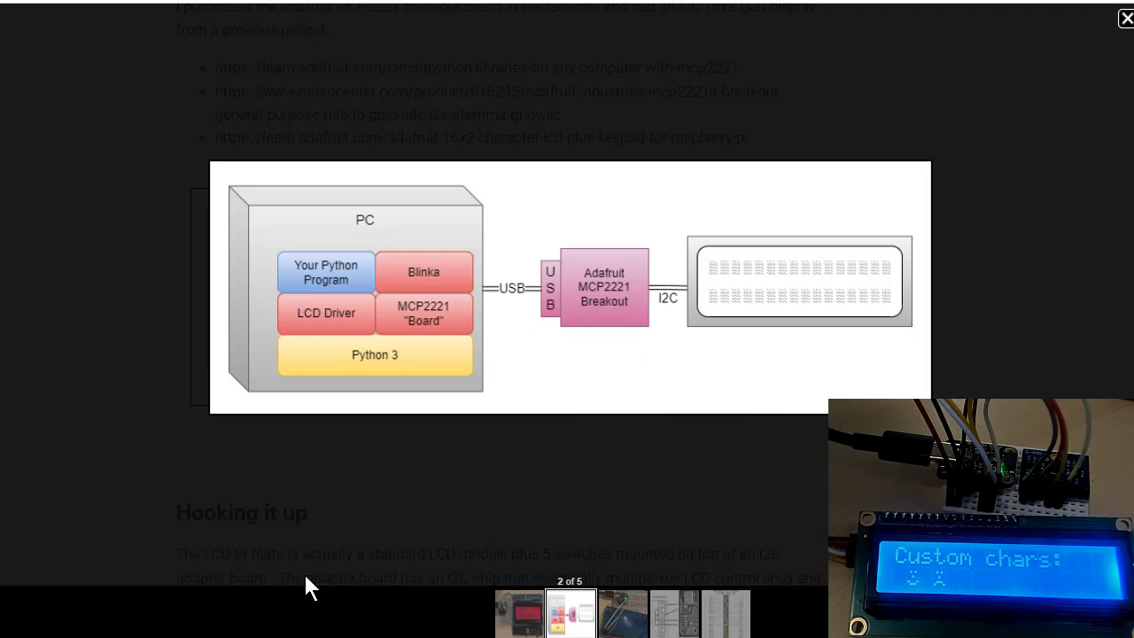
mouse_move(403, 381)
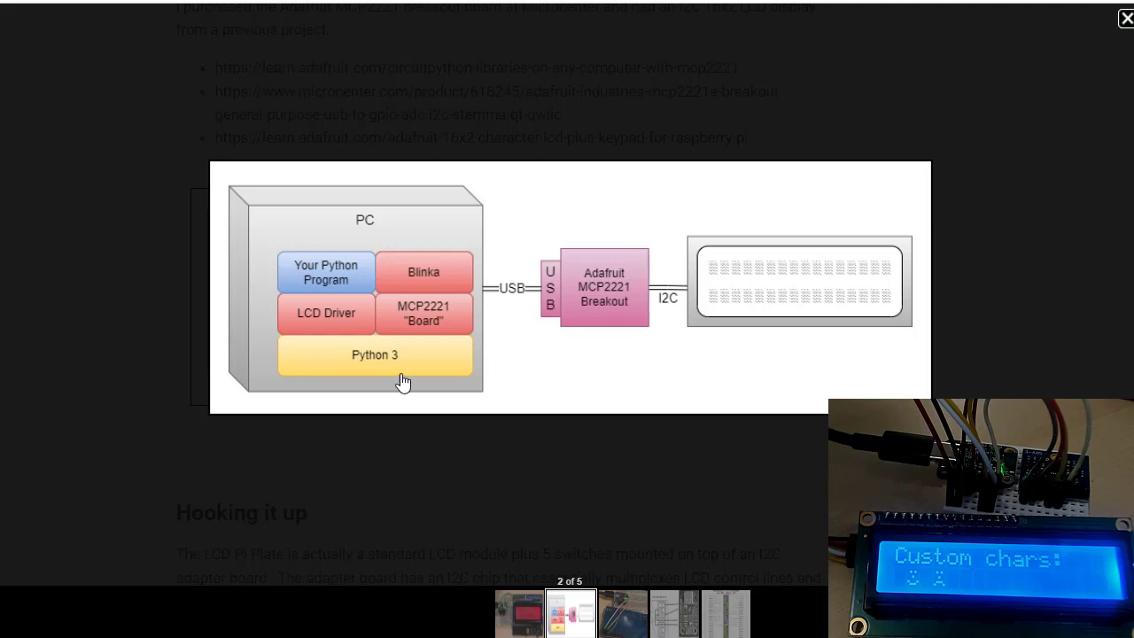
mouse_move(124, 4)
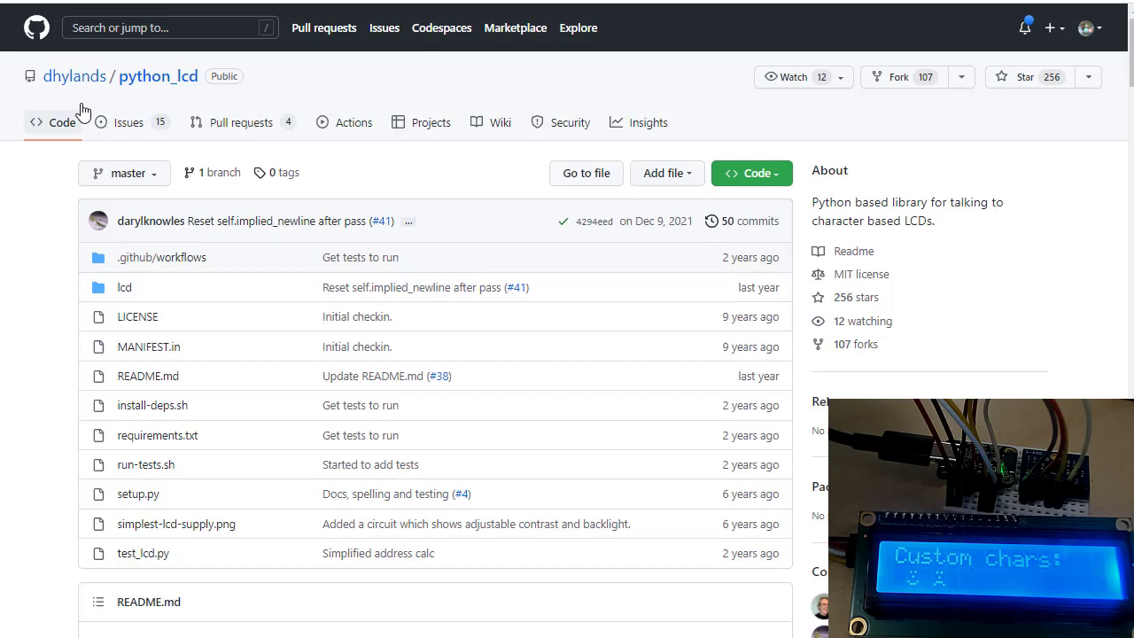
mouse_move(95, 320)
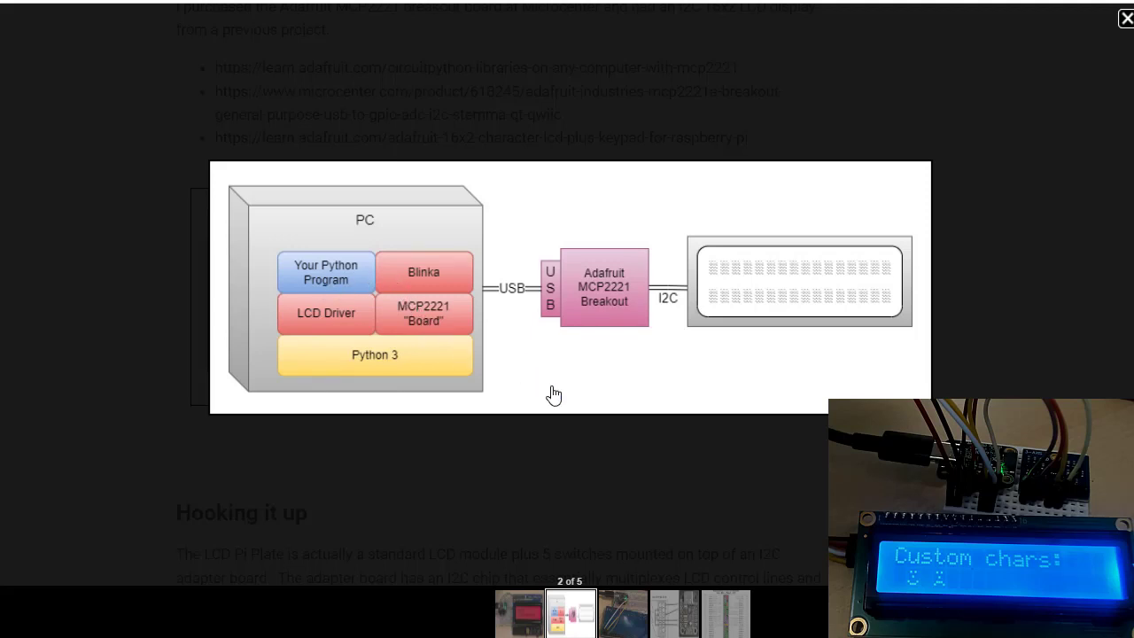
mouse_move(626, 367)
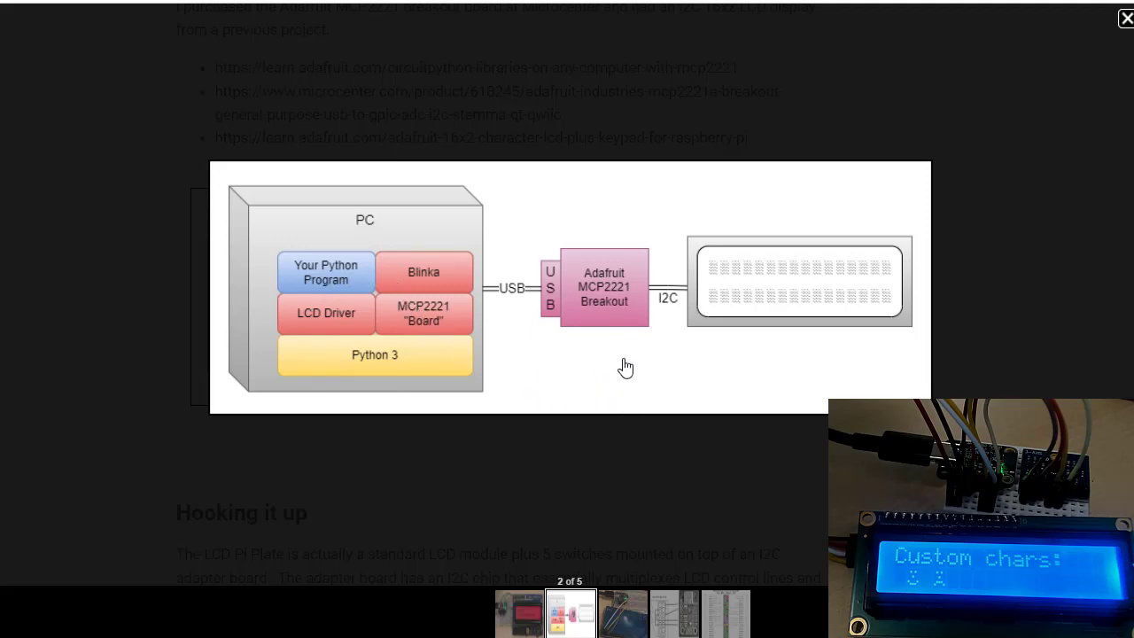
mouse_move(434, 331)
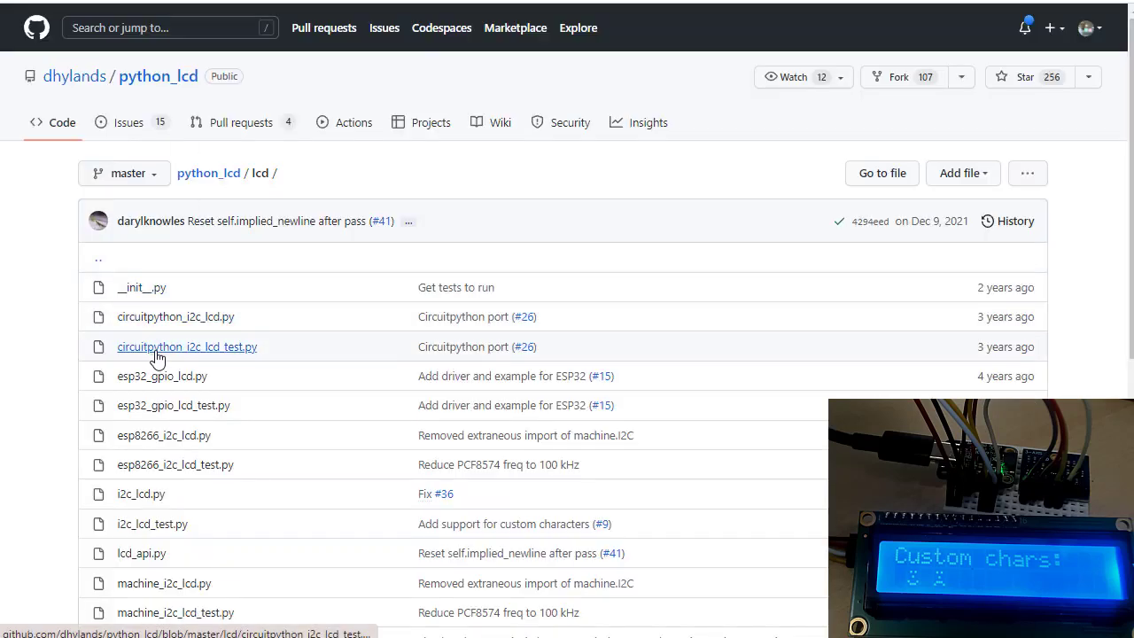
mouse_move(158, 352)
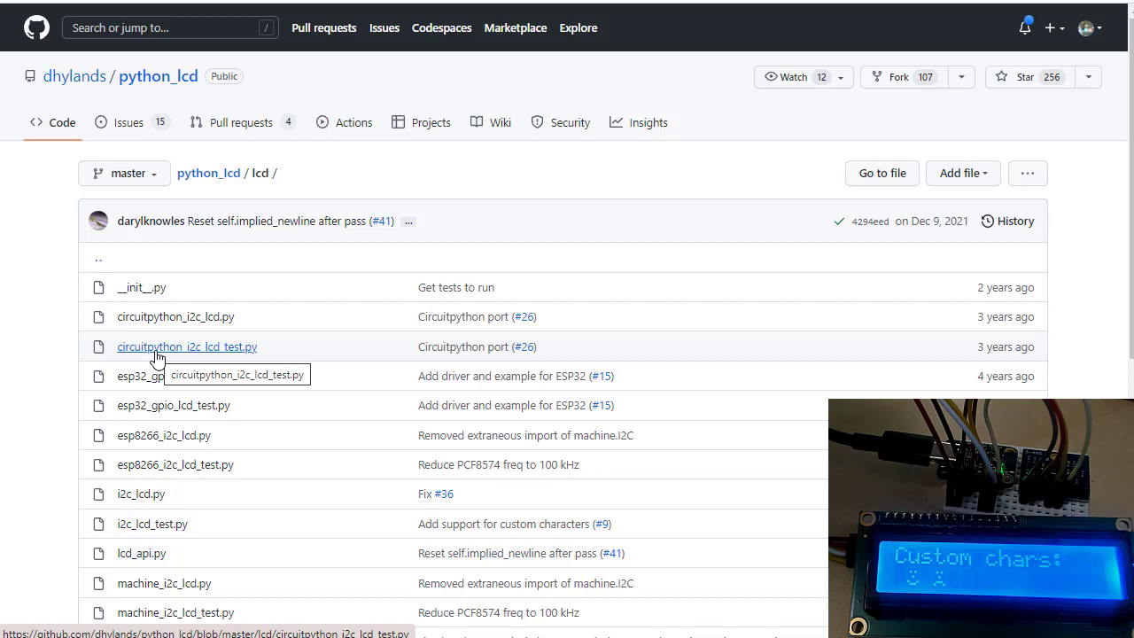
mouse_move(182, 367)
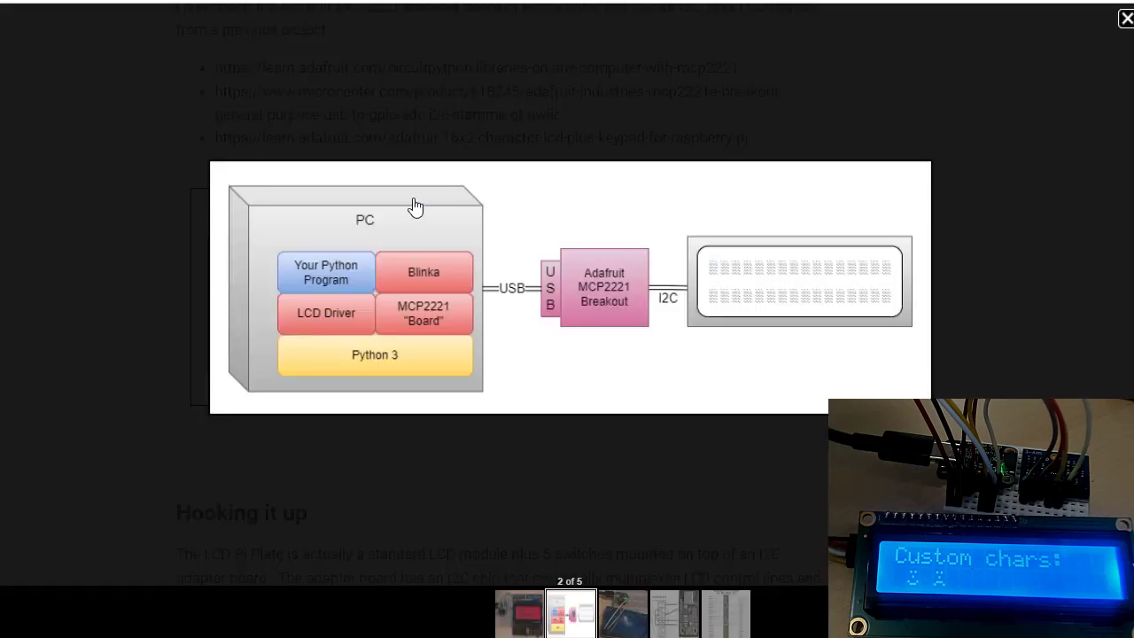
mouse_move(618, 361)
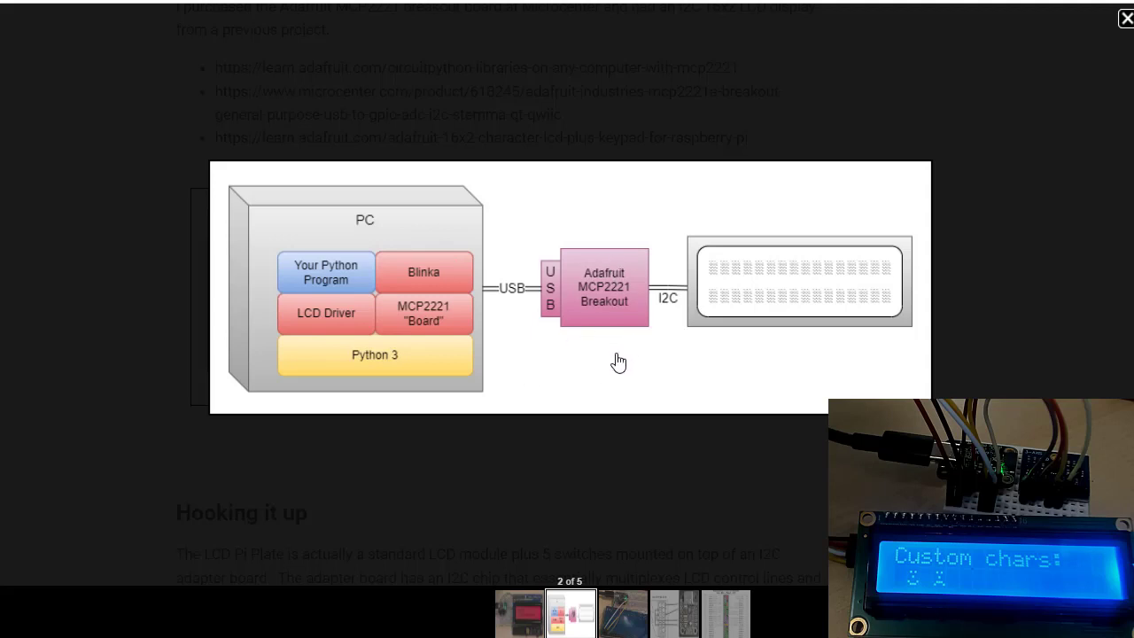
mouse_move(543, 330)
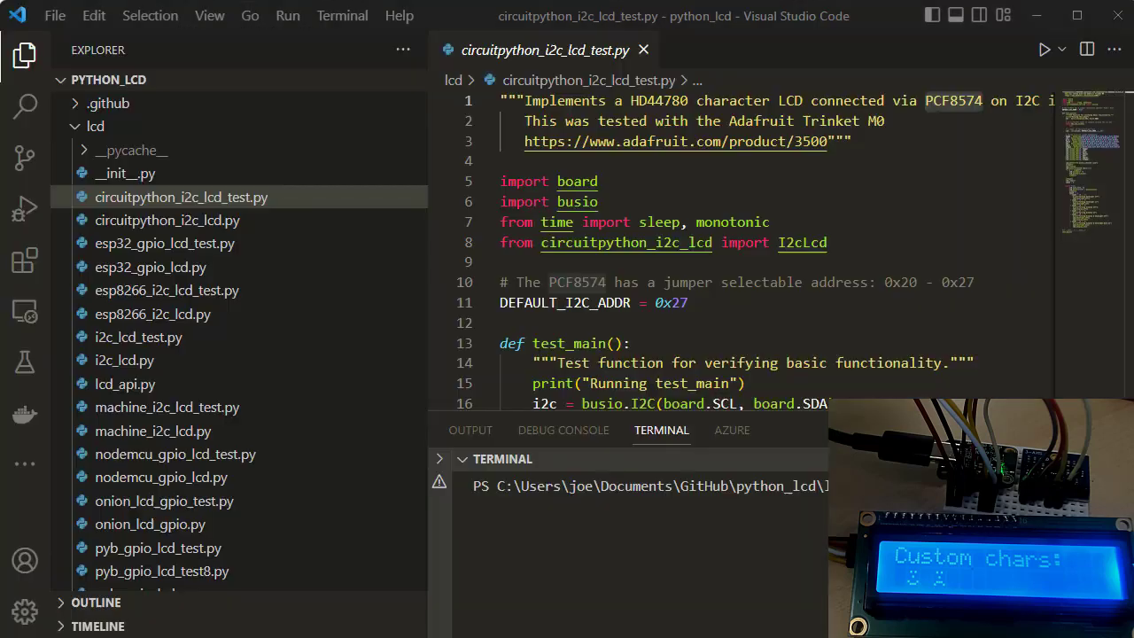
mouse_move(279, 462)
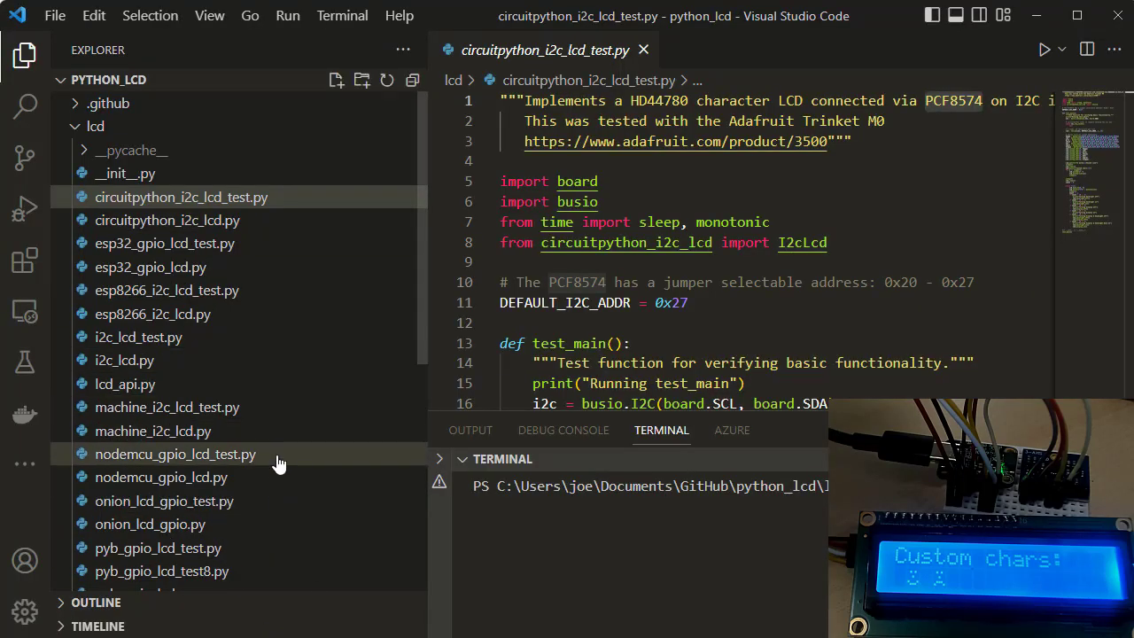
mouse_move(286, 523)
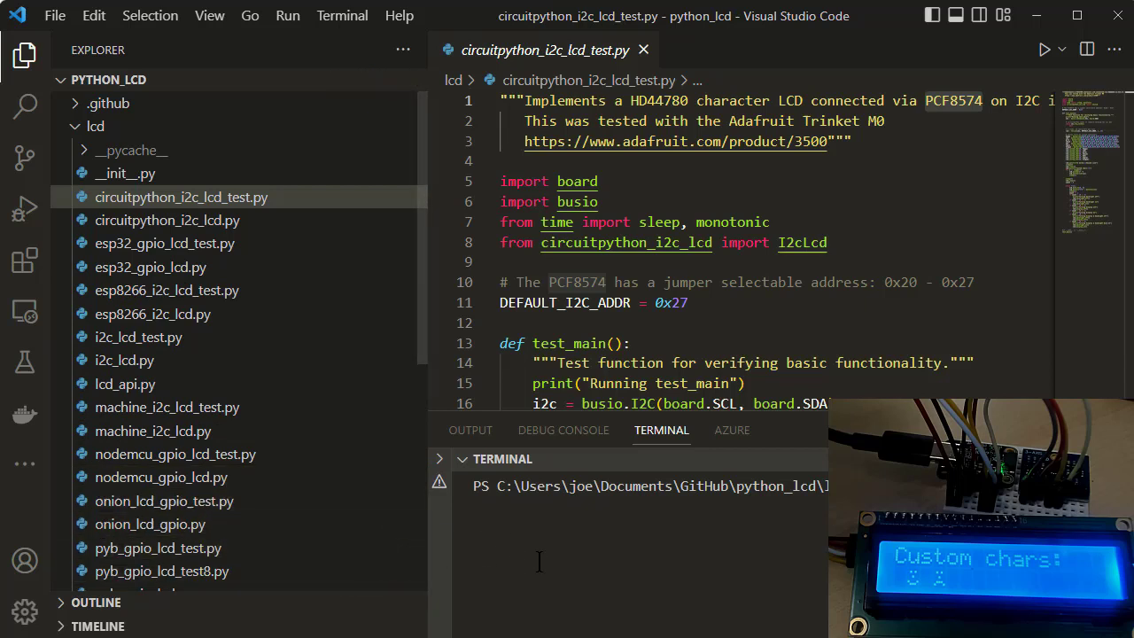
mouse_move(574, 558)
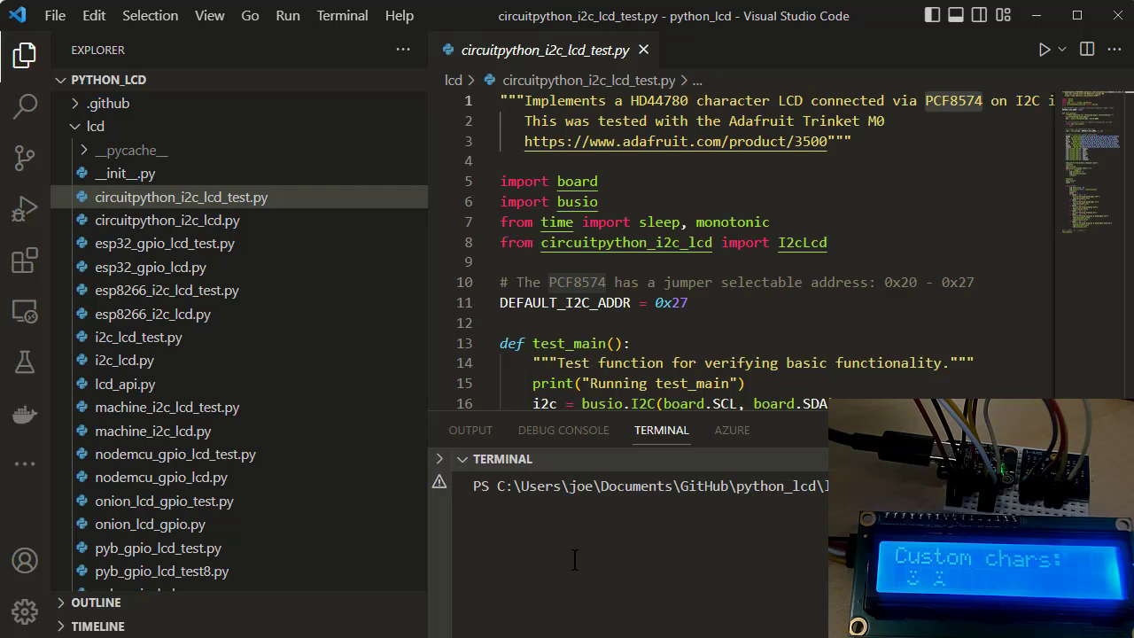
mouse_move(562, 543)
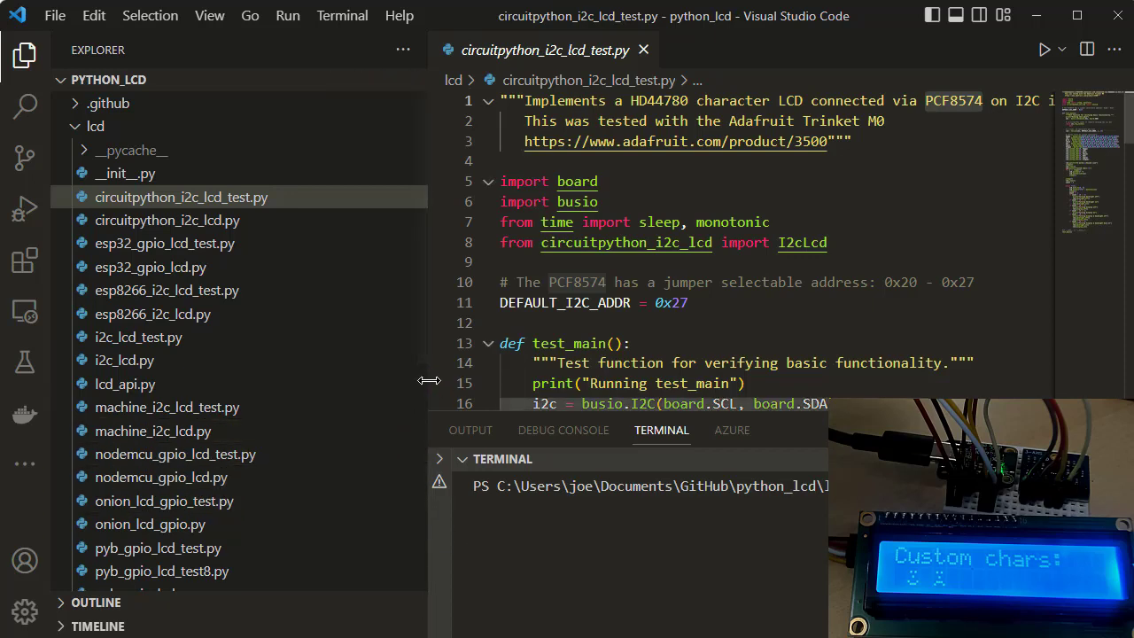
Start python3 in the terminal and begin entering help at the >>> prompt.
left_click(24, 55)
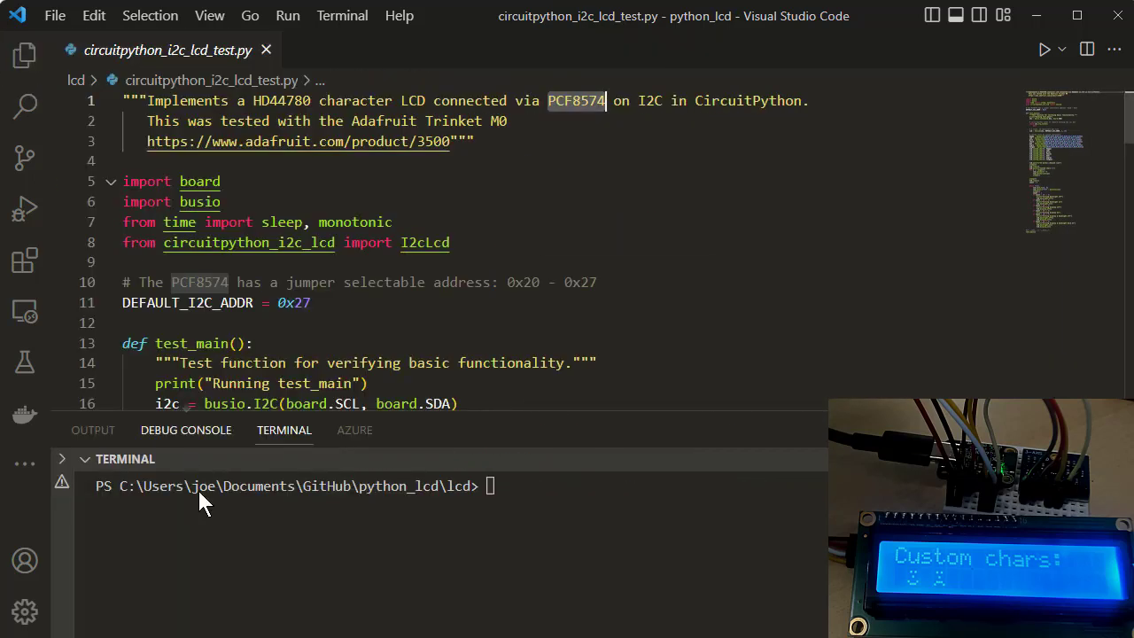
type("py")
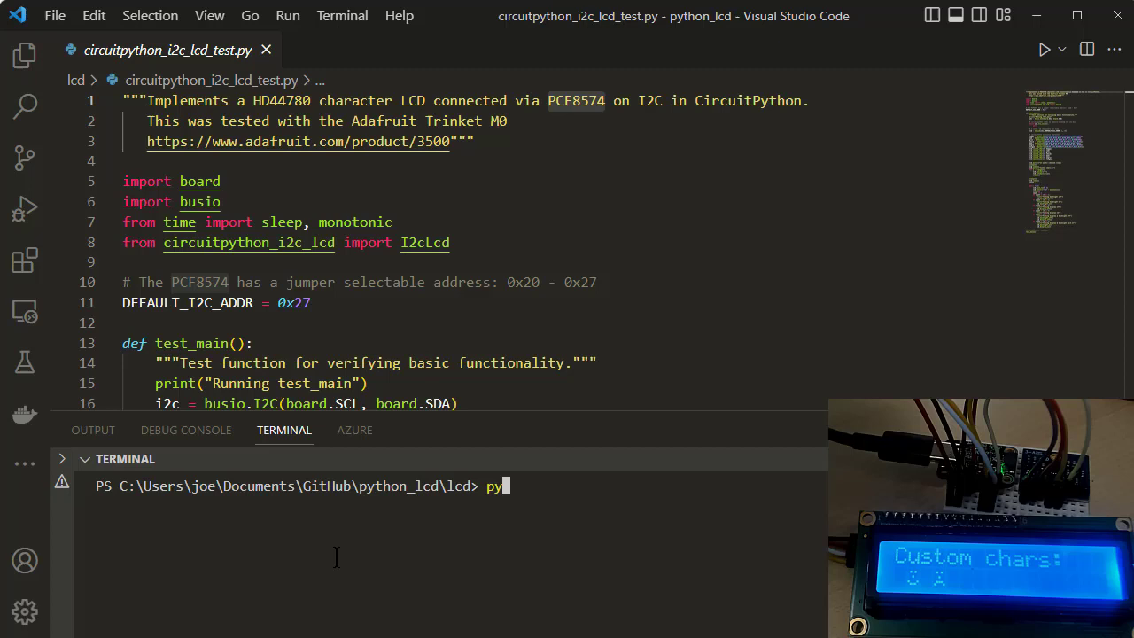
type("thon3")
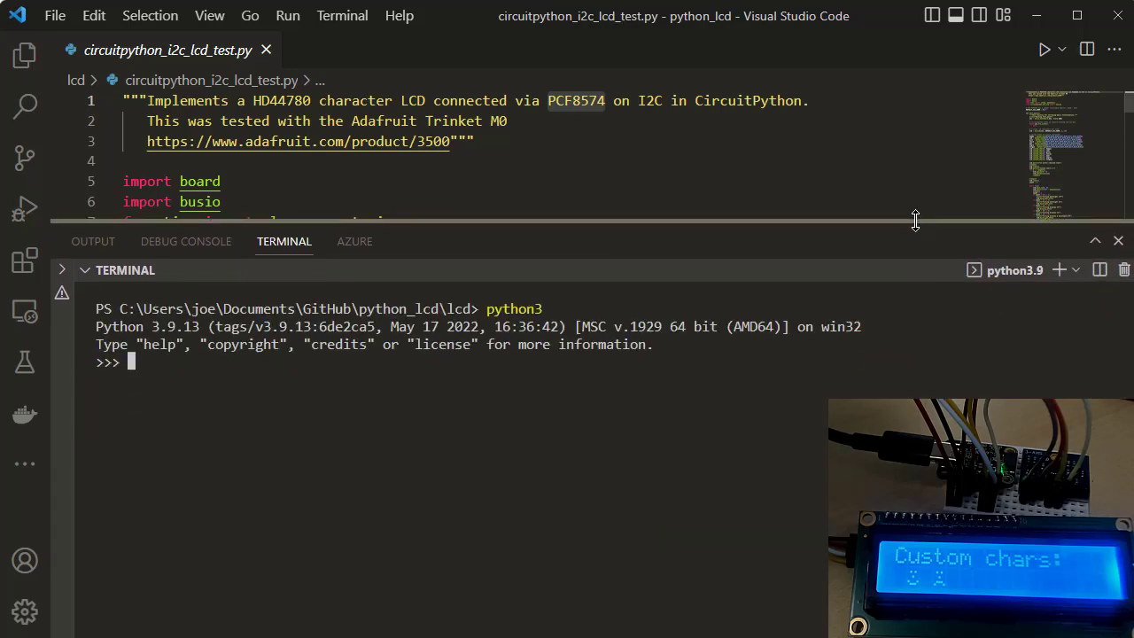
mouse_move(408, 513)
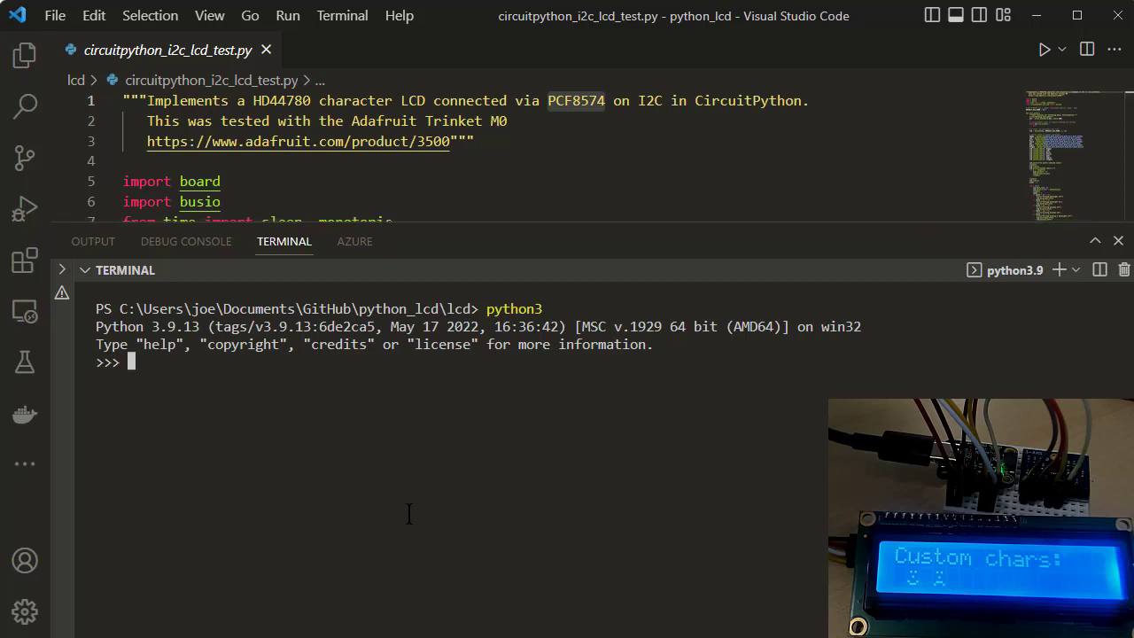
type("help(")
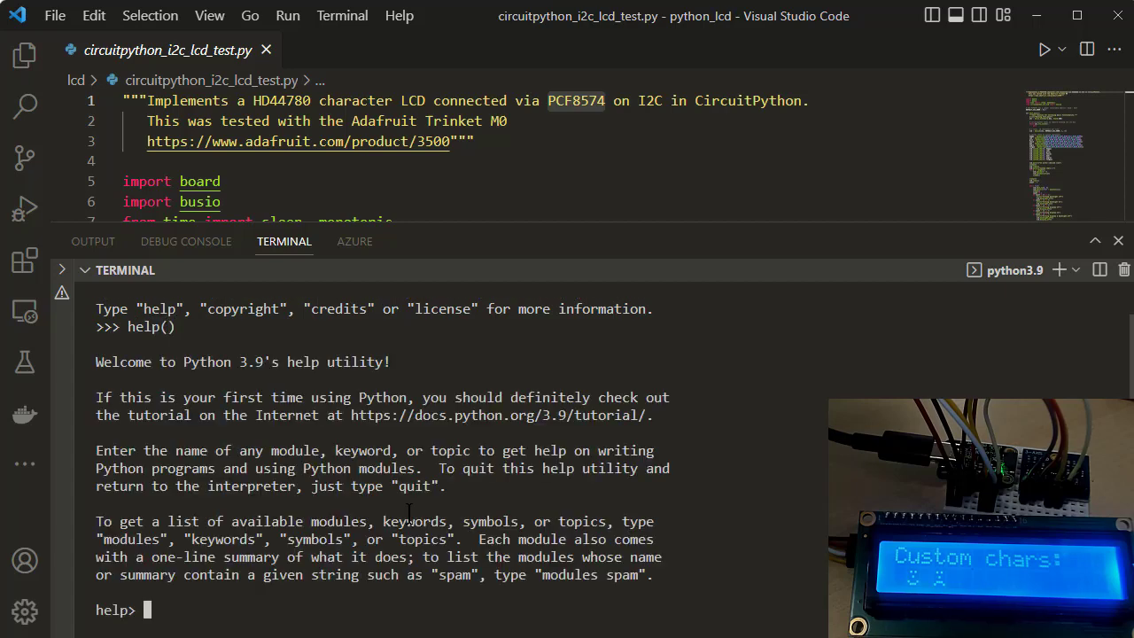
mouse_move(866, 242)
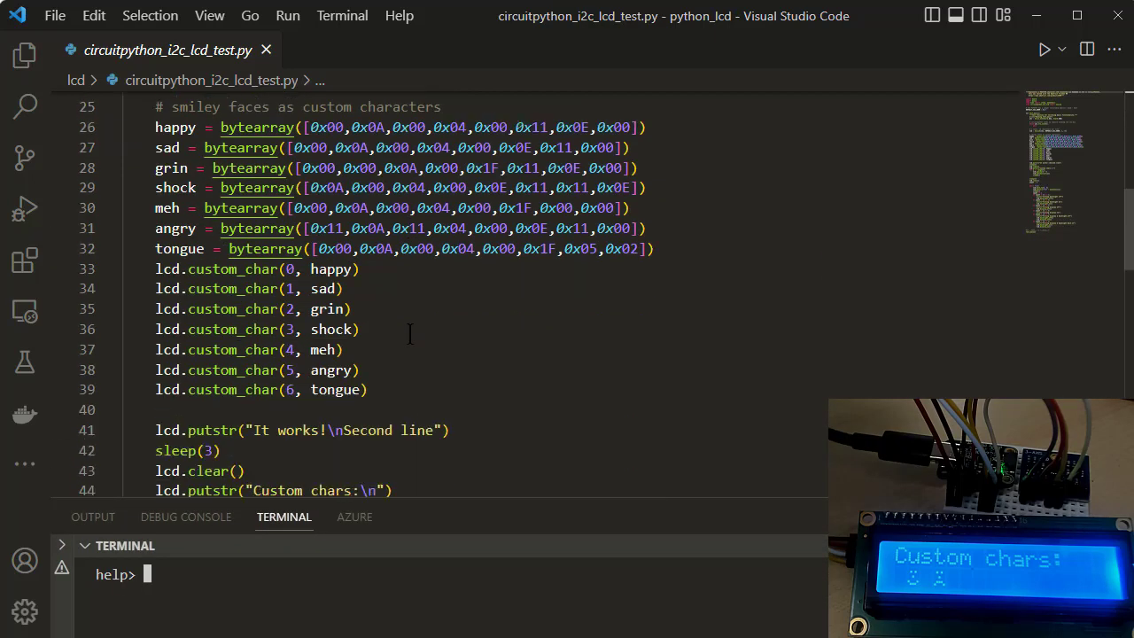
Scroll through the LCD test script and briefly show, then hide, the Explorer's lcd folder.
scroll("down", 3)
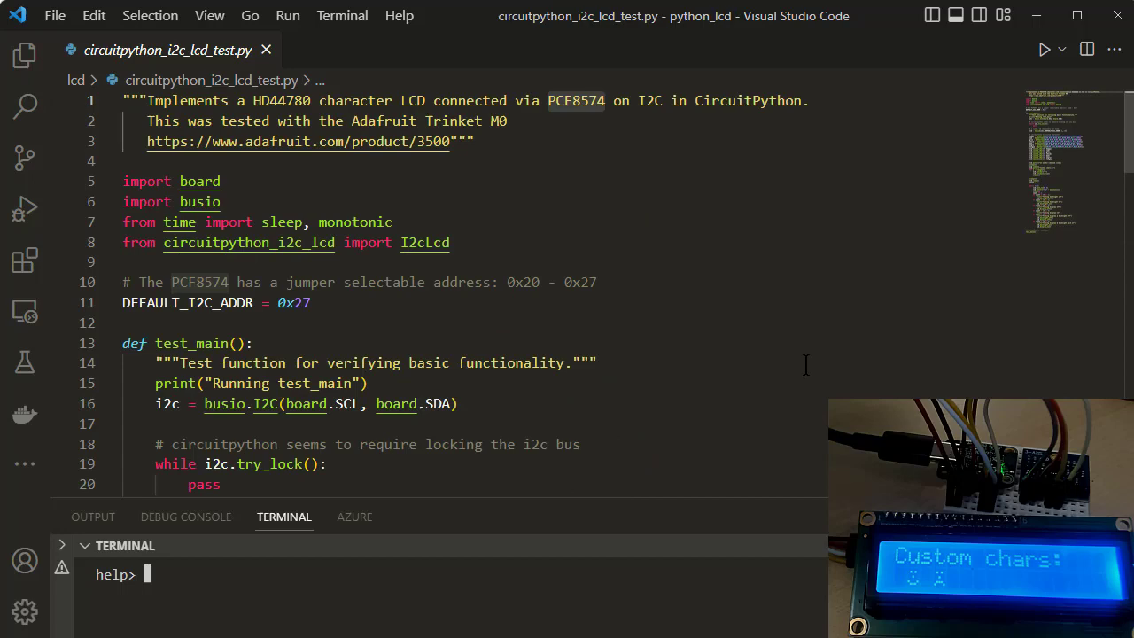
mouse_move(590, 281)
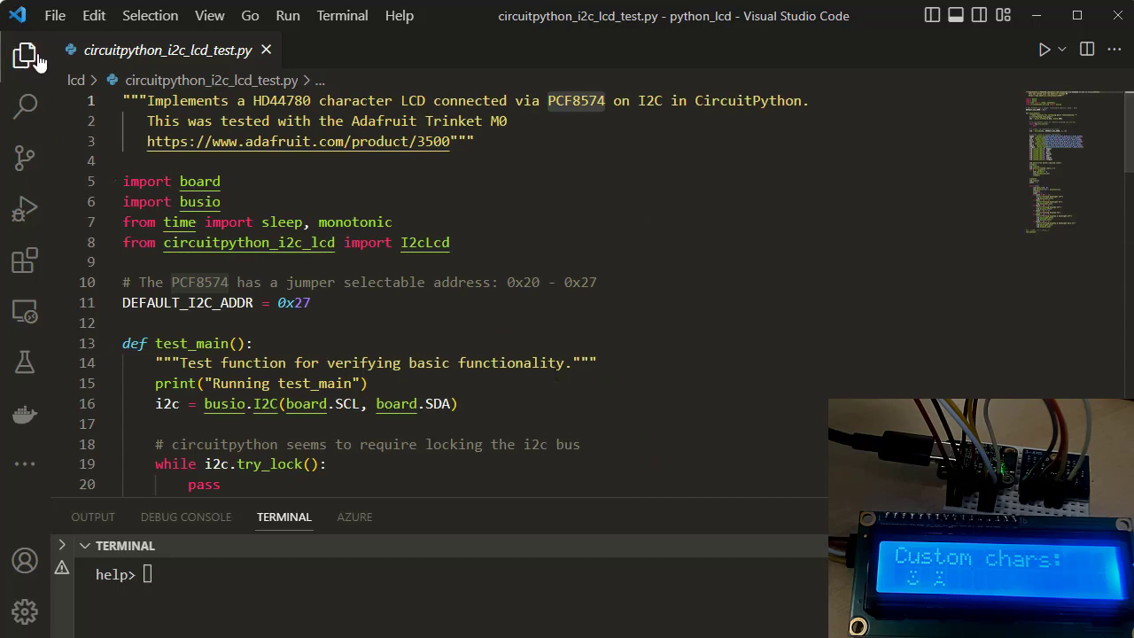
left_click(24, 55)
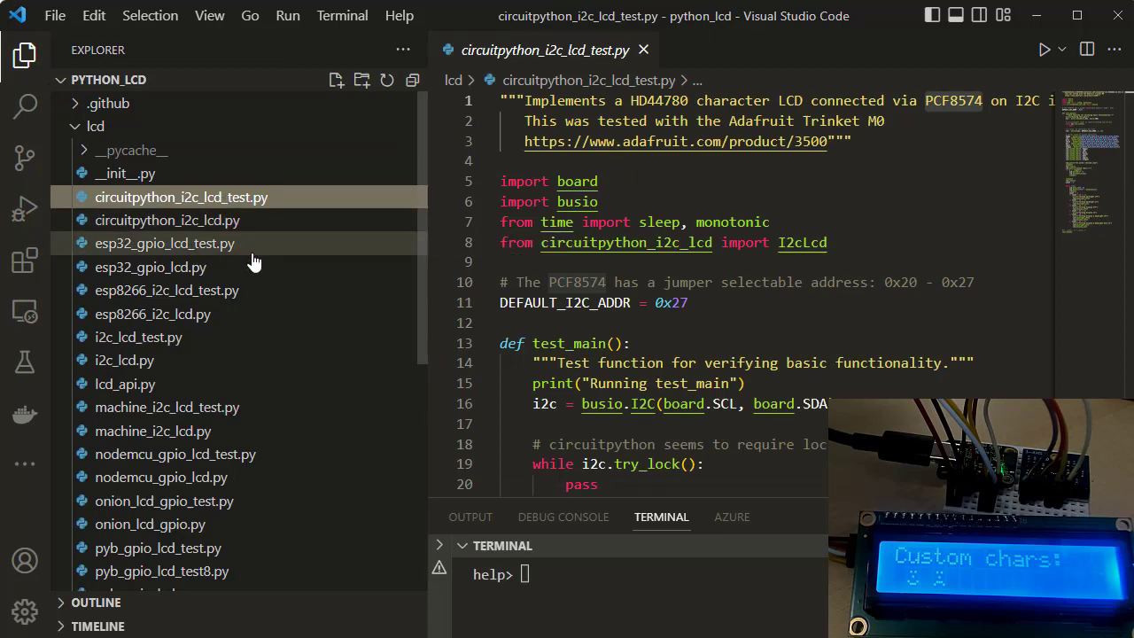
left_click(24, 54)
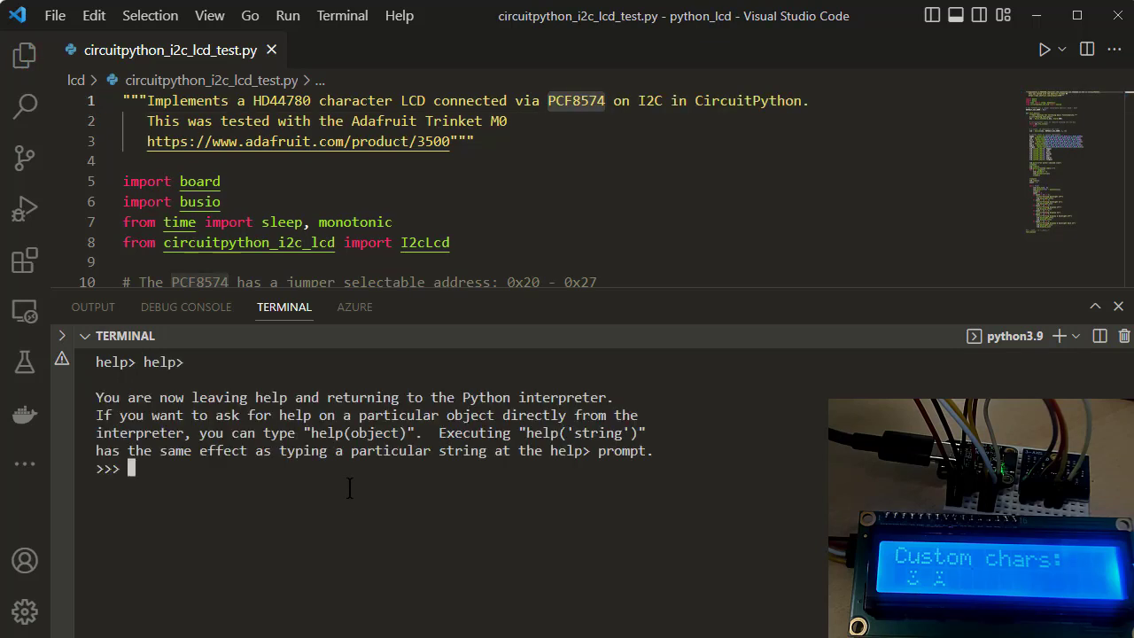
Enter import circuitpython_i2c_lcd_test at the Python prompt.
type("import cir")
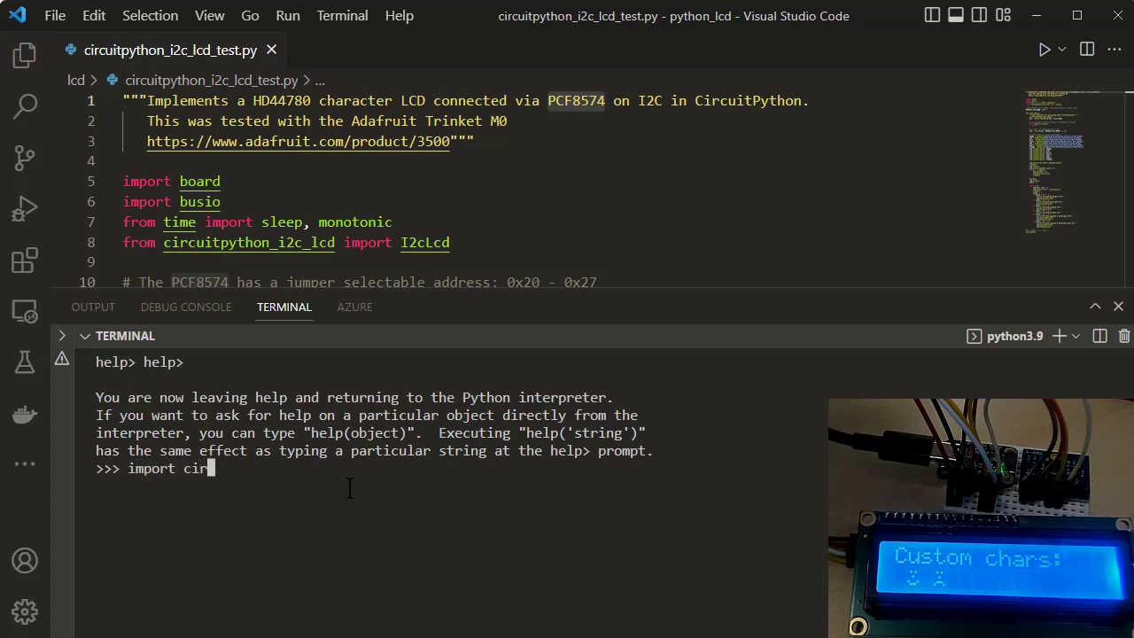
type("cuitpython")
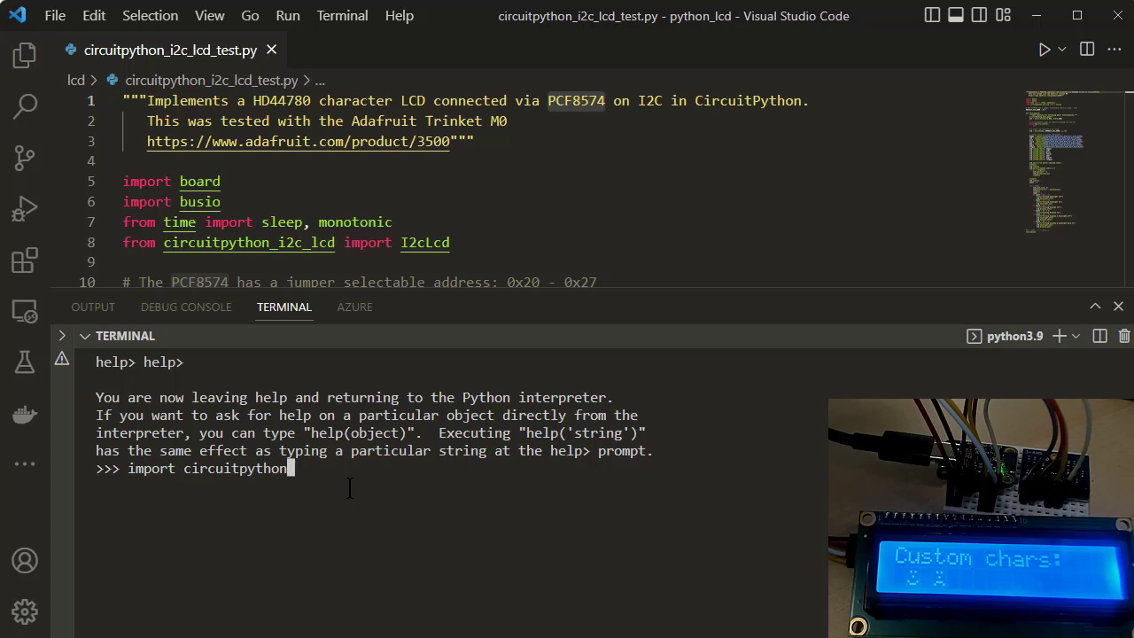
type("_i2c")
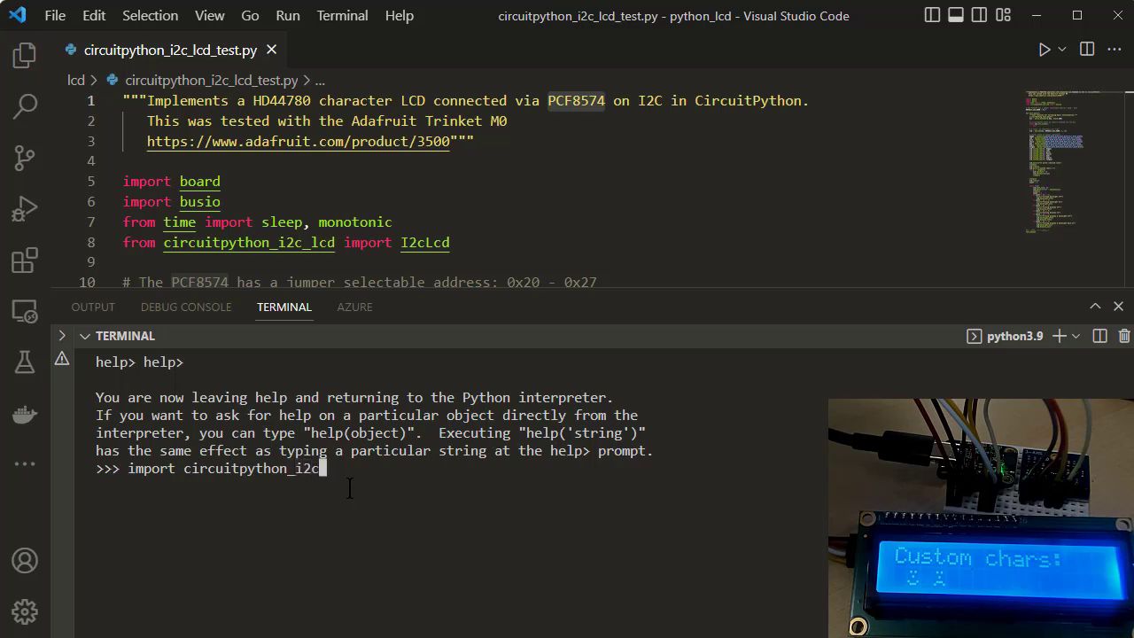
type("lcd_test")
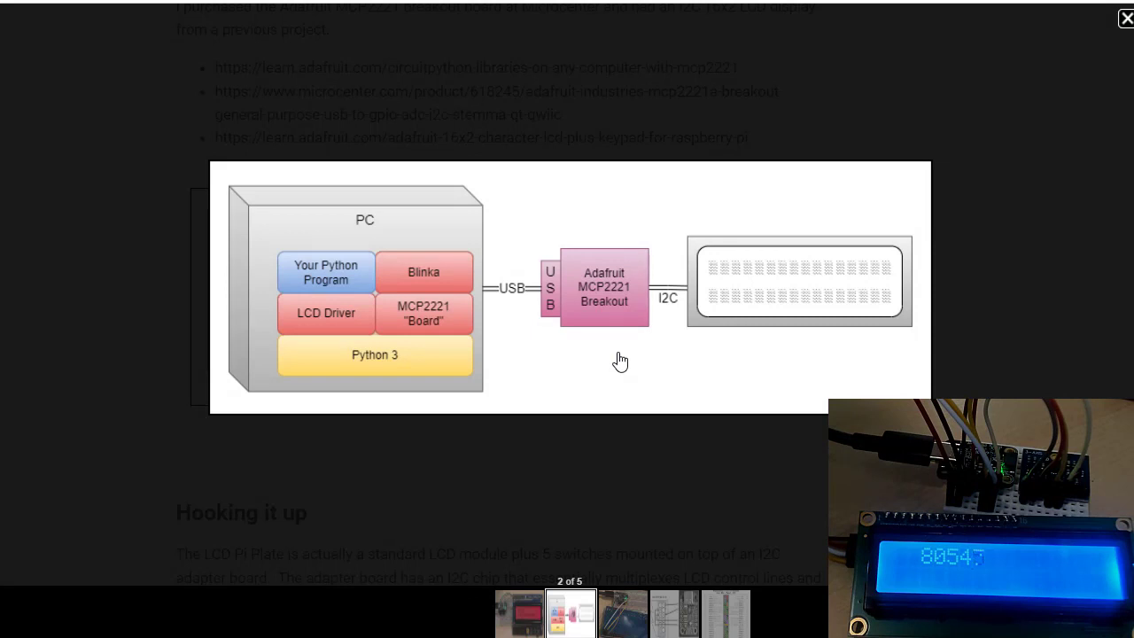
mouse_move(557, 345)
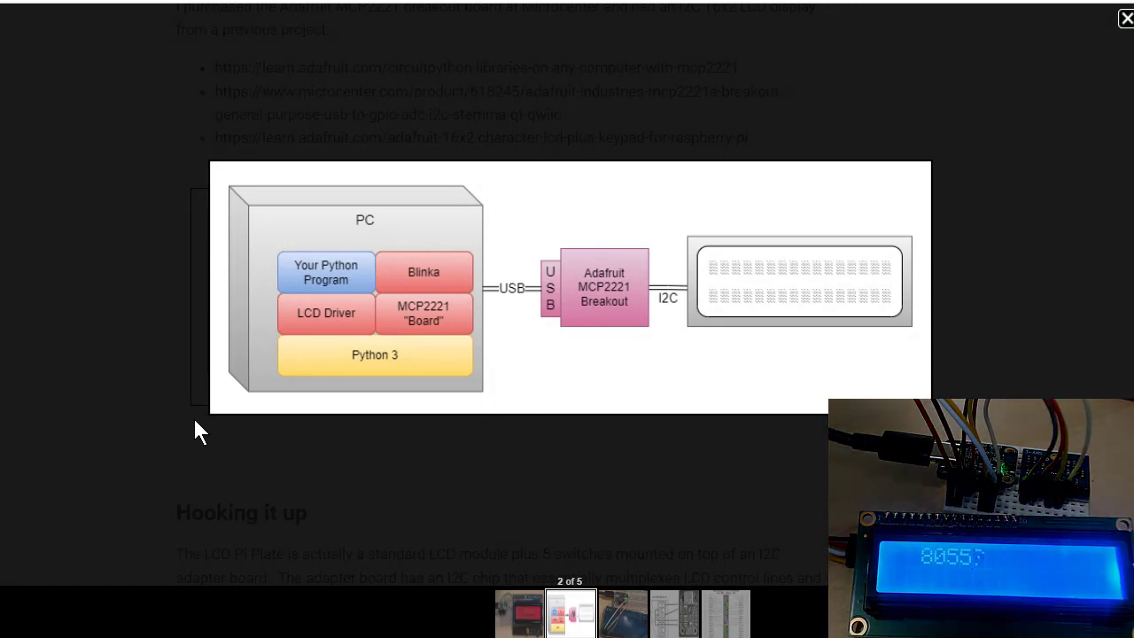
mouse_move(80, 306)
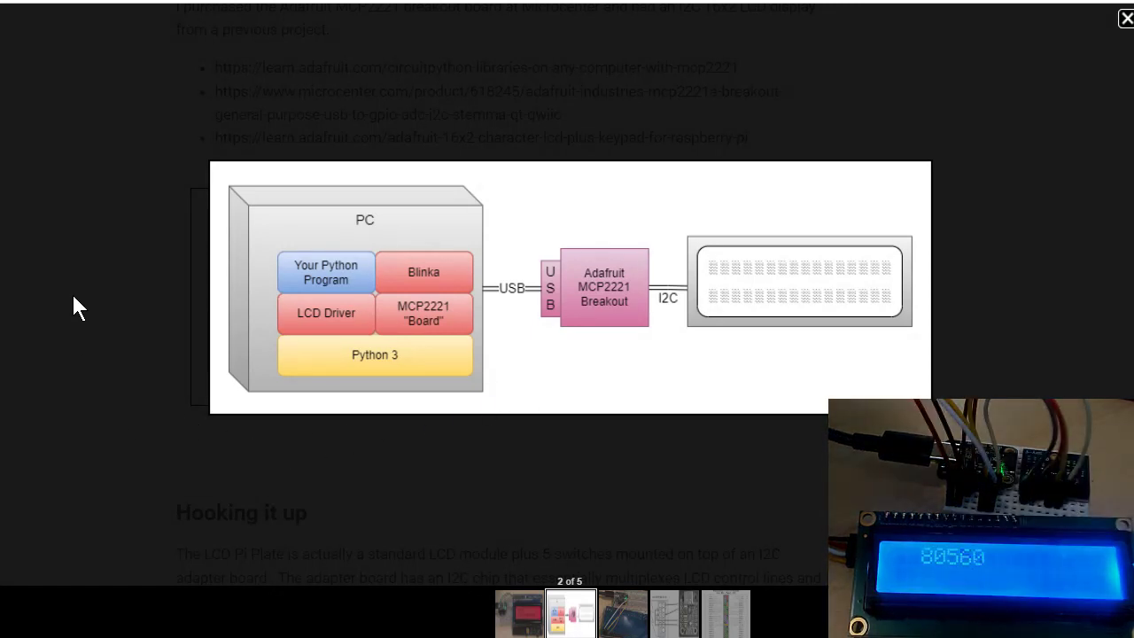
mouse_move(557, 292)
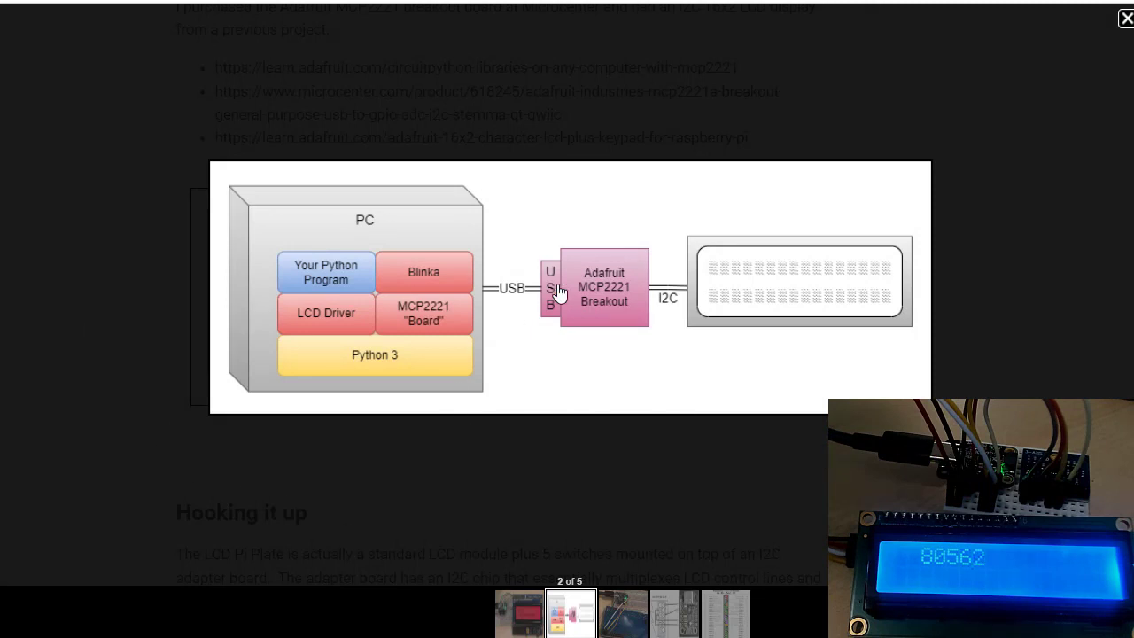
mouse_move(472, 467)
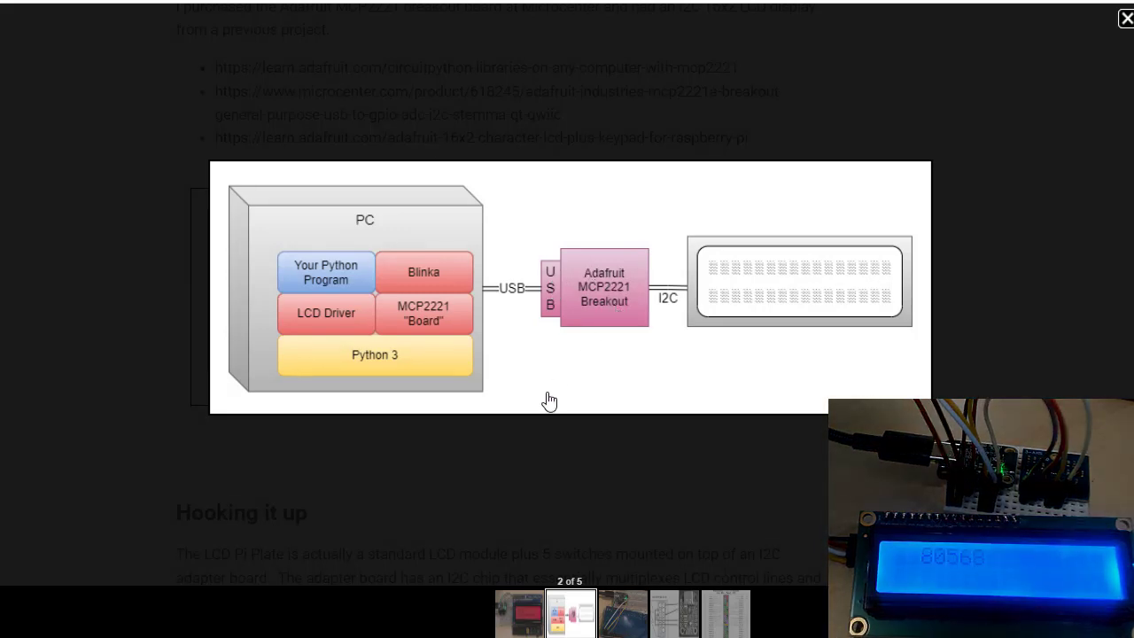
mouse_move(558, 356)
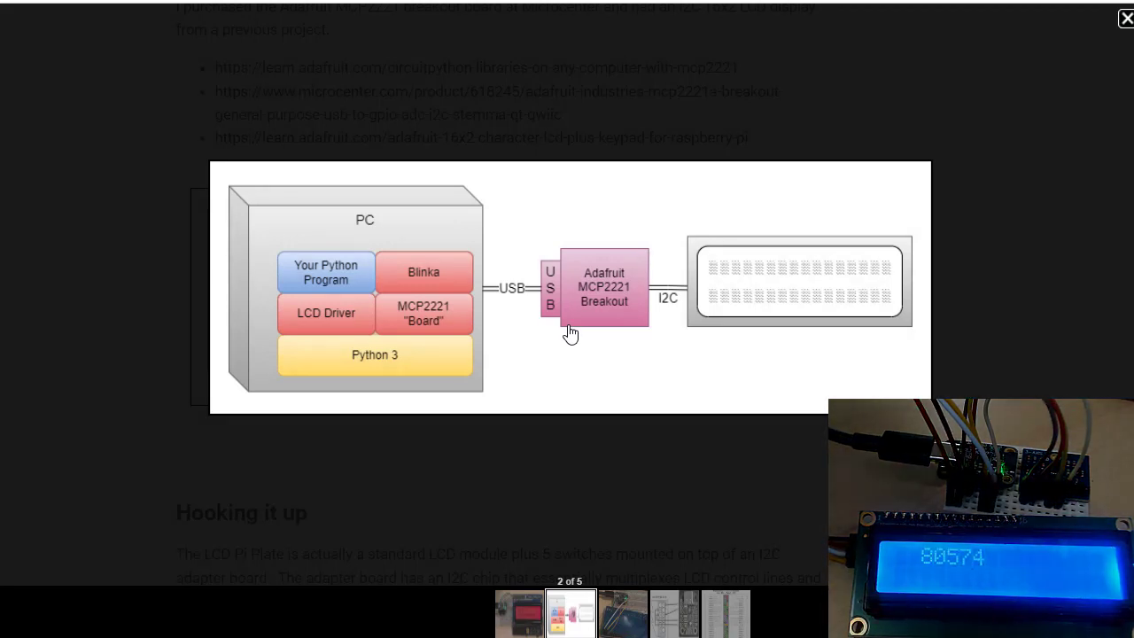
mouse_move(564, 405)
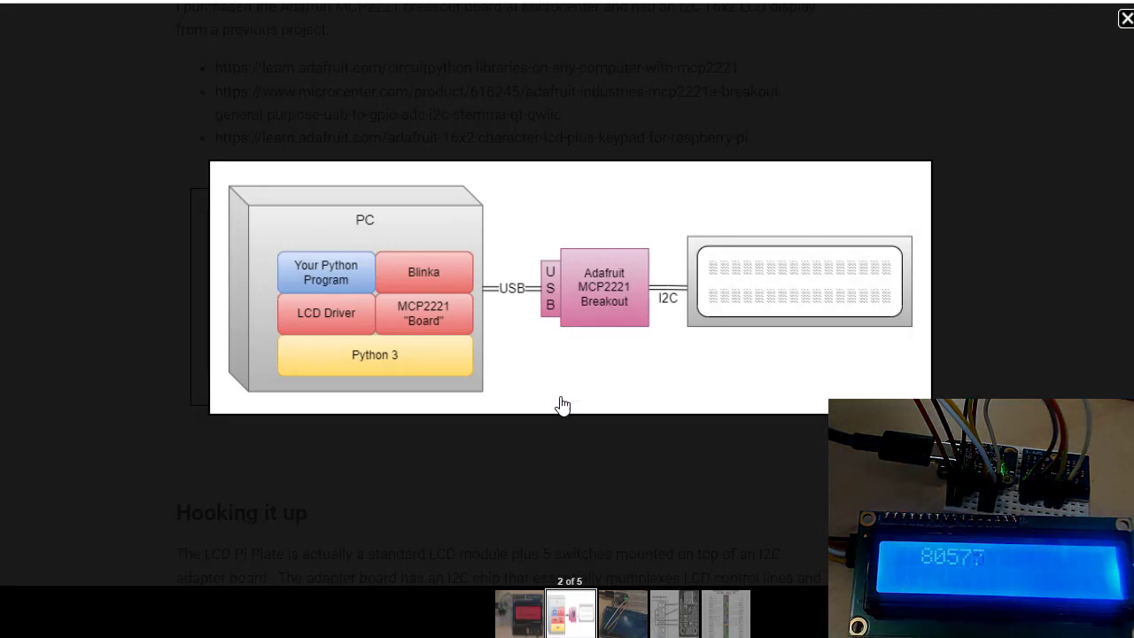
mouse_move(583, 372)
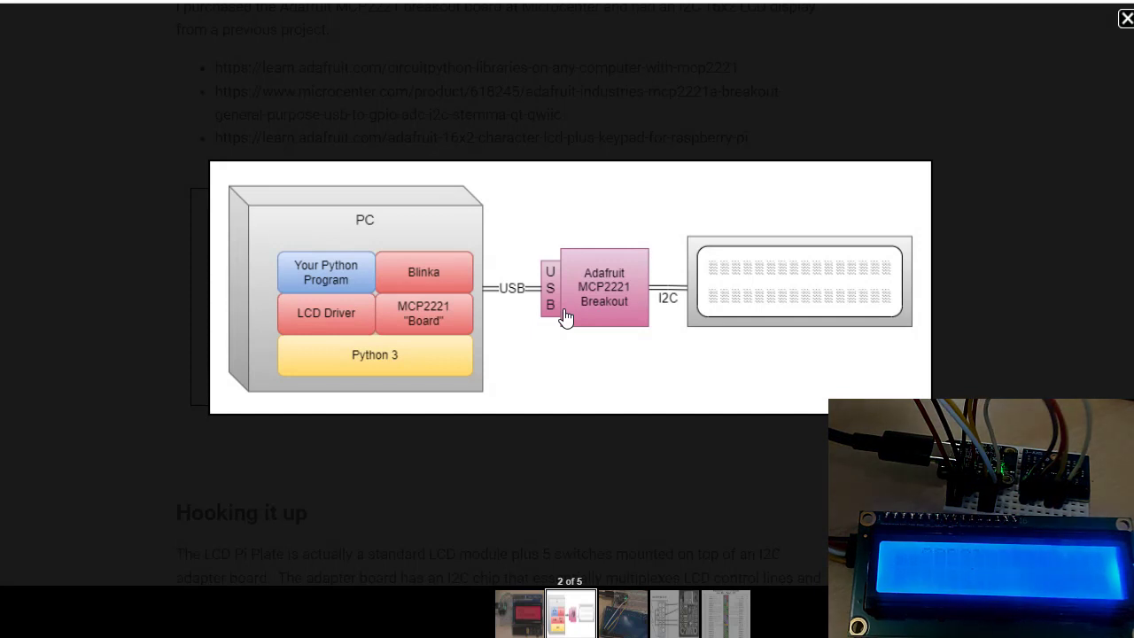
mouse_move(558, 458)
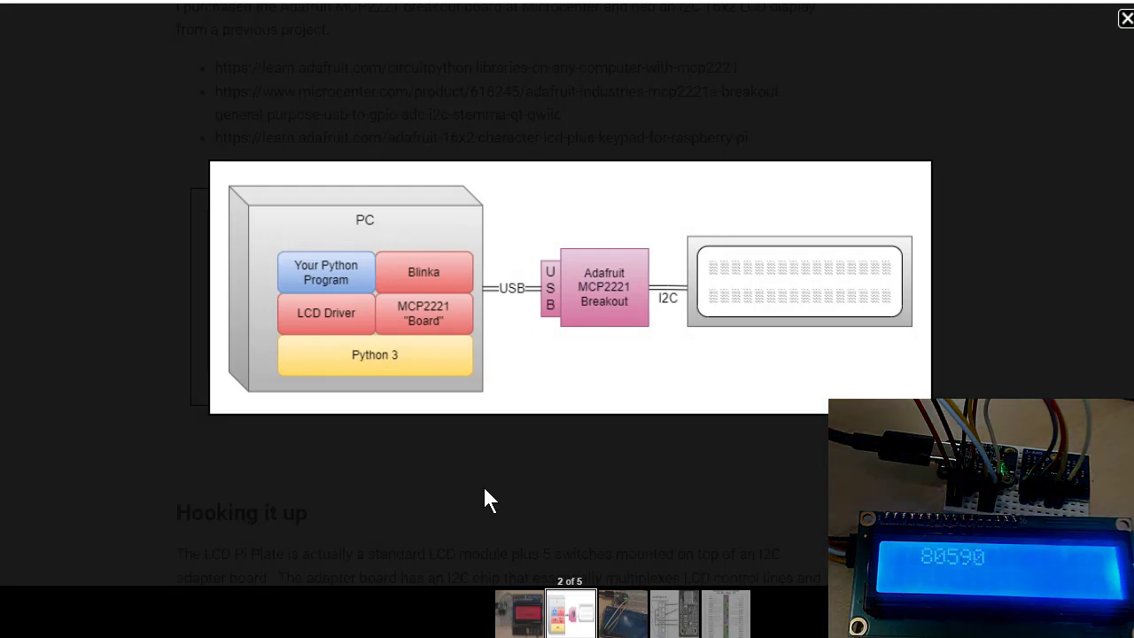
mouse_move(317, 486)
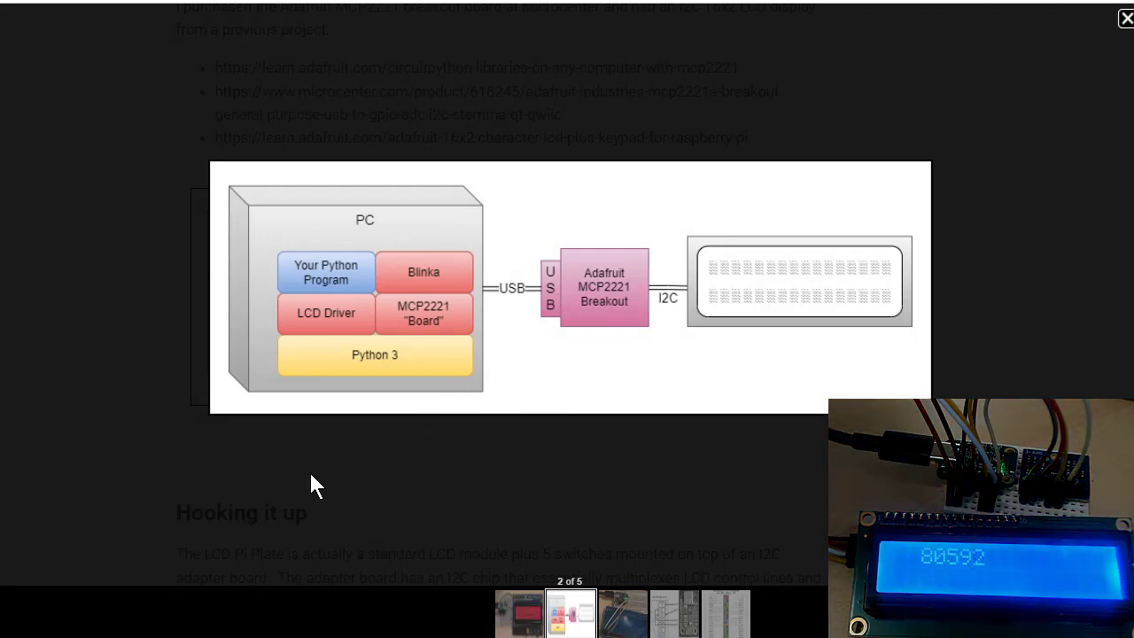
mouse_move(504, 436)
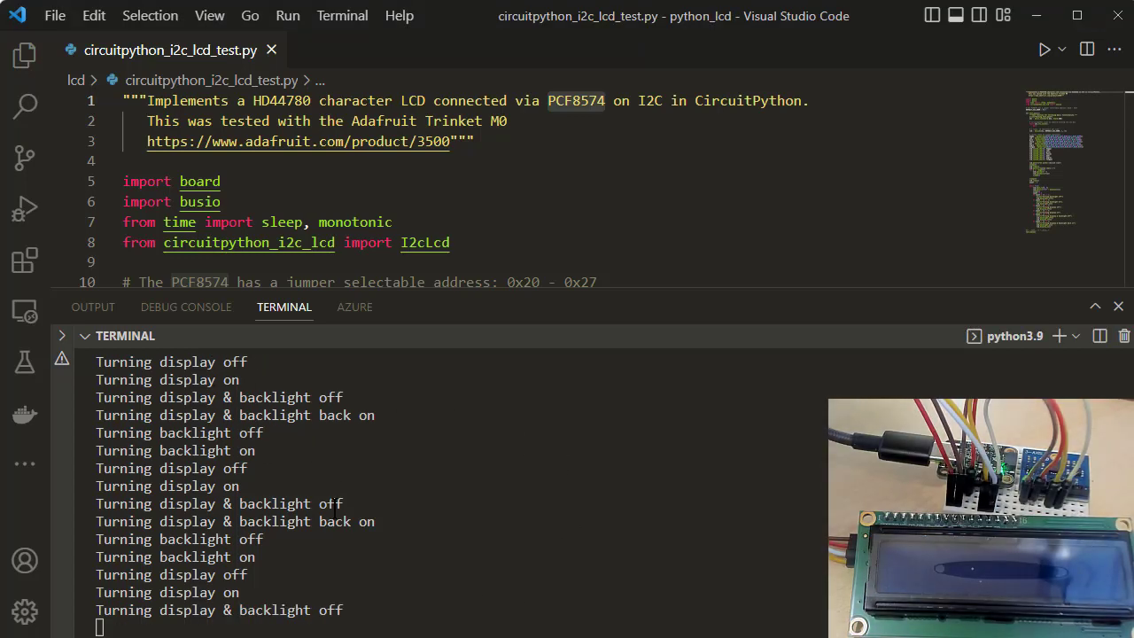
Interrupt the running LCD test with Ctrl+C to return to the Python prompt.
key("ctrl+c")
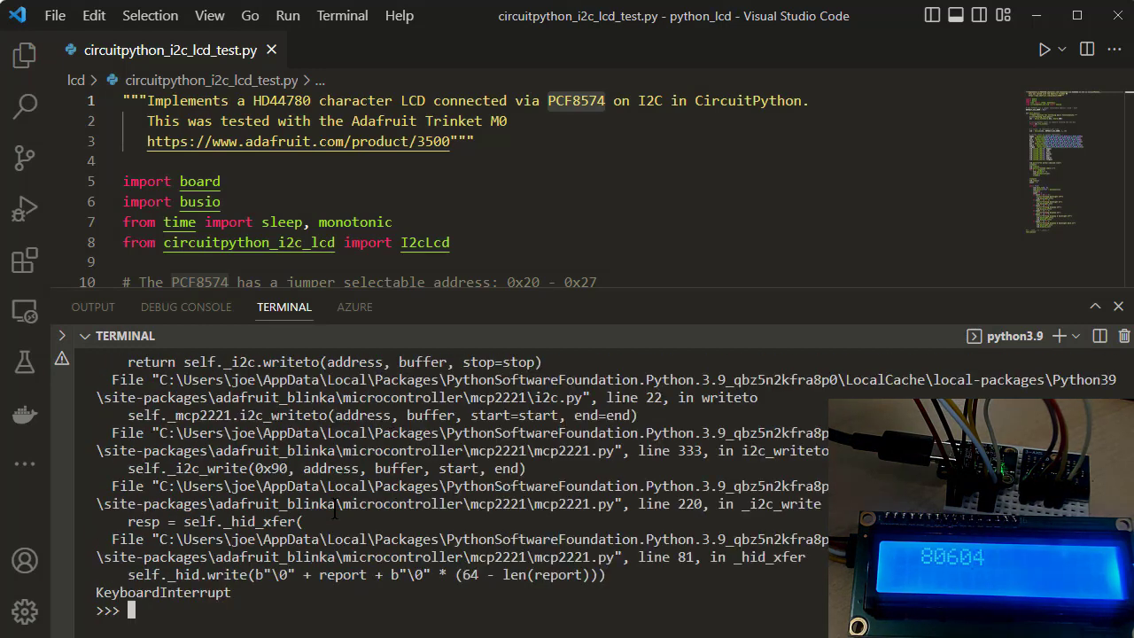